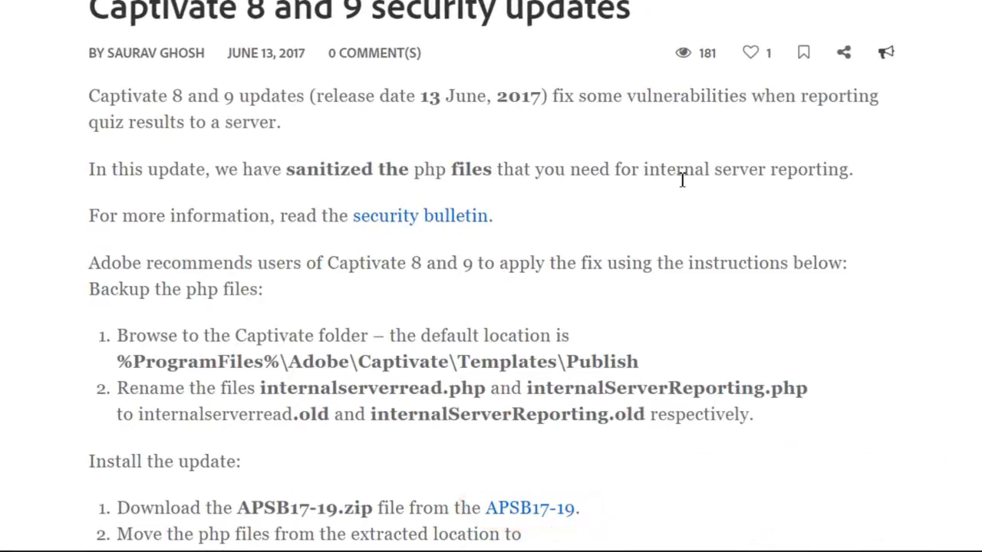
mouse_move(674, 103)
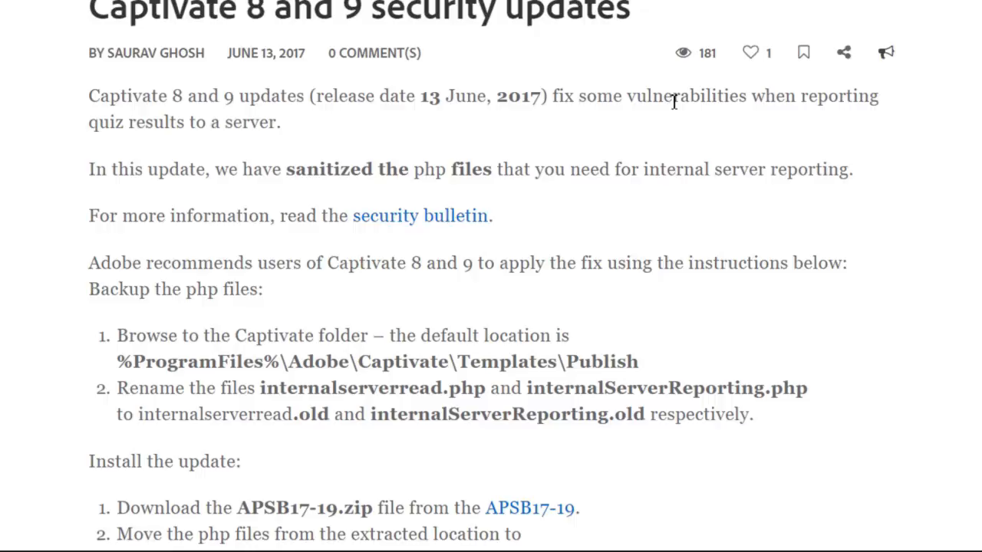
mouse_move(365, 126)
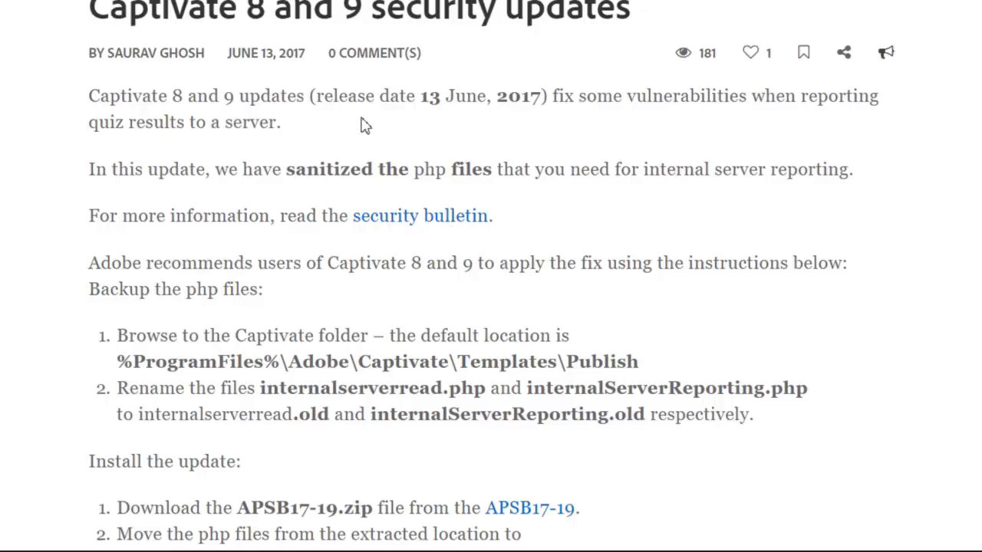
Locate internalServerReporting.php in the Publish folder and begin renaming it.
scroll("up", 3)
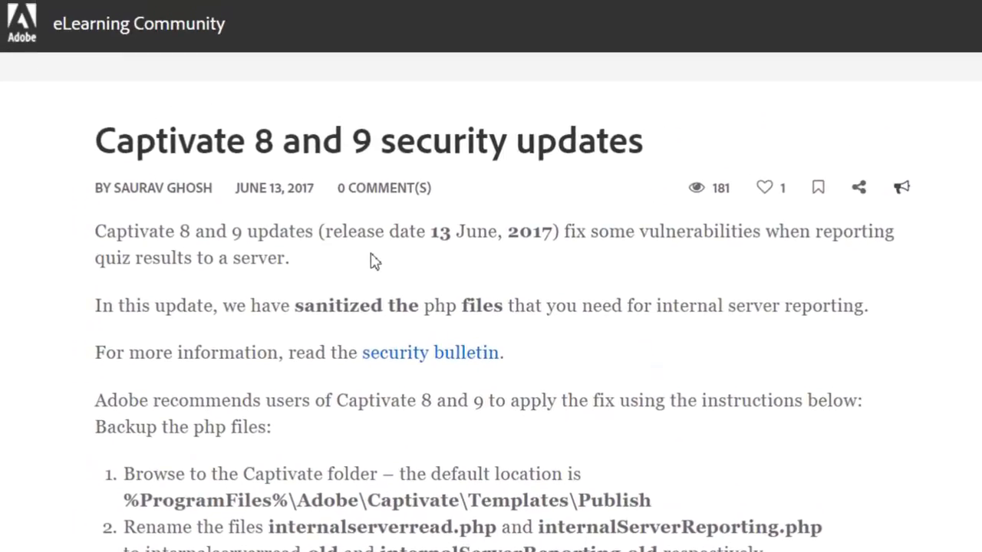
scroll("down", 3)
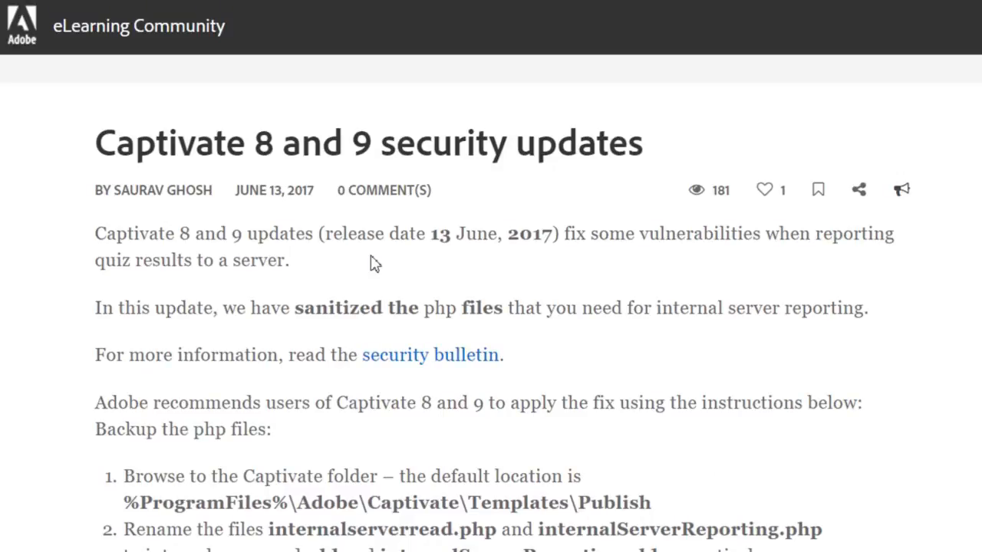
mouse_move(426, 288)
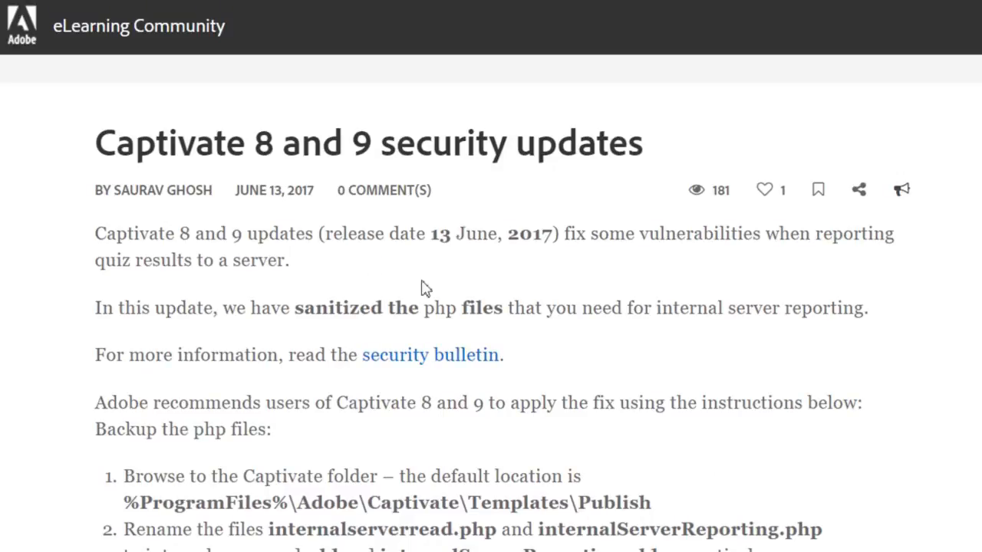
scroll("down", 3)
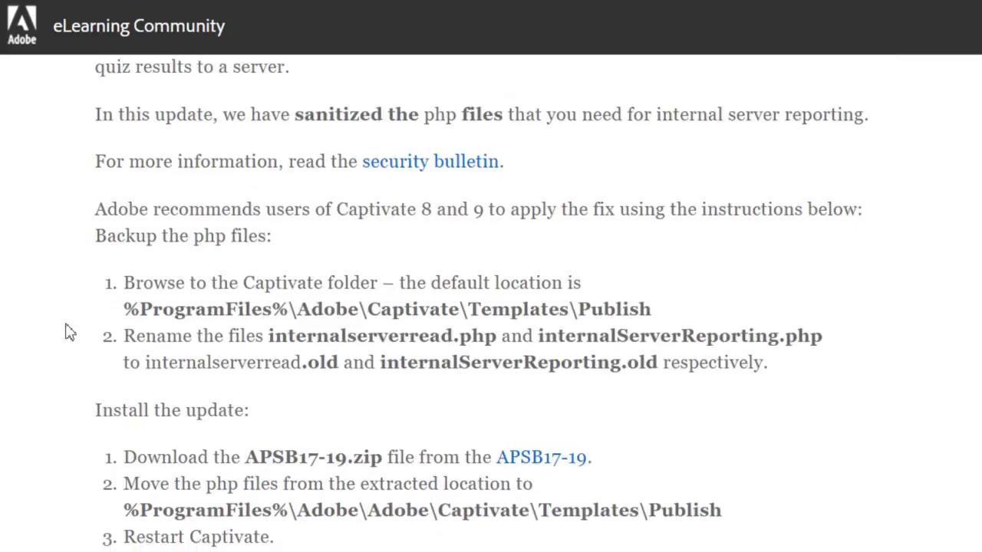
scroll("down", 3)
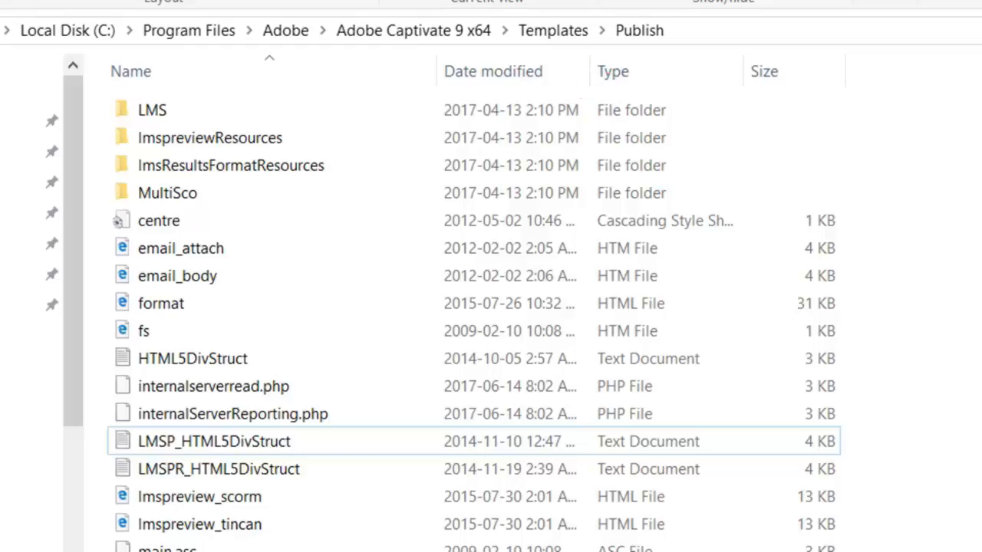
left_click(213, 387)
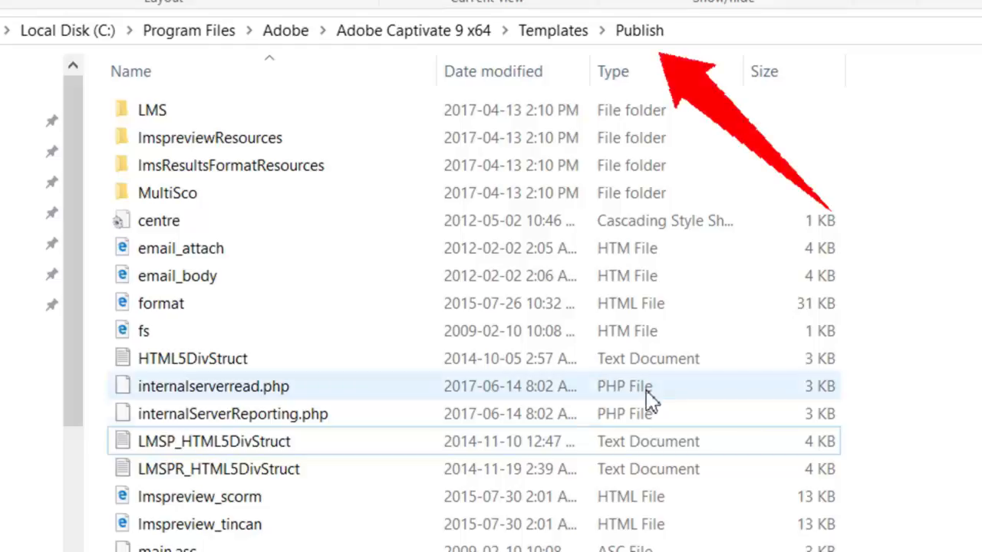
mouse_move(365, 396)
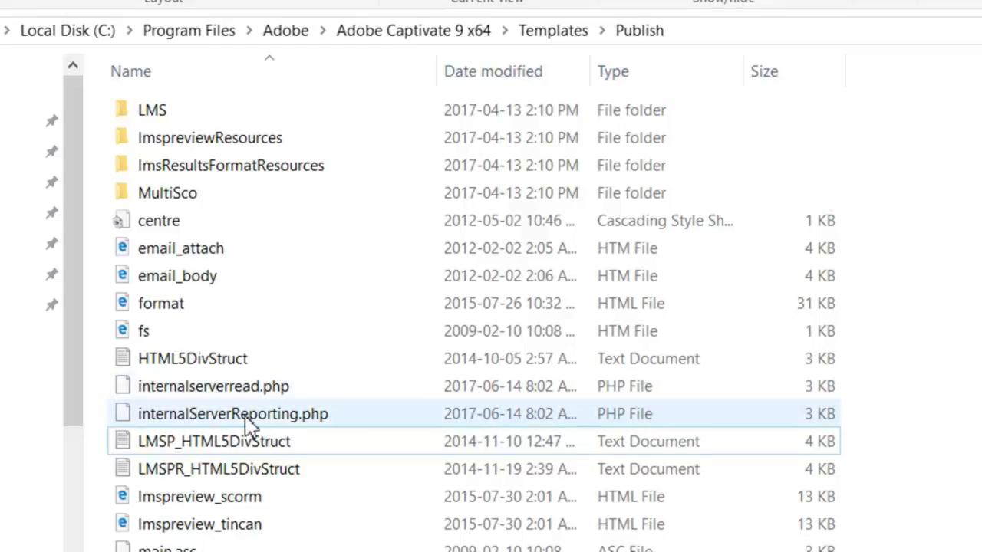
left_click(233, 414)
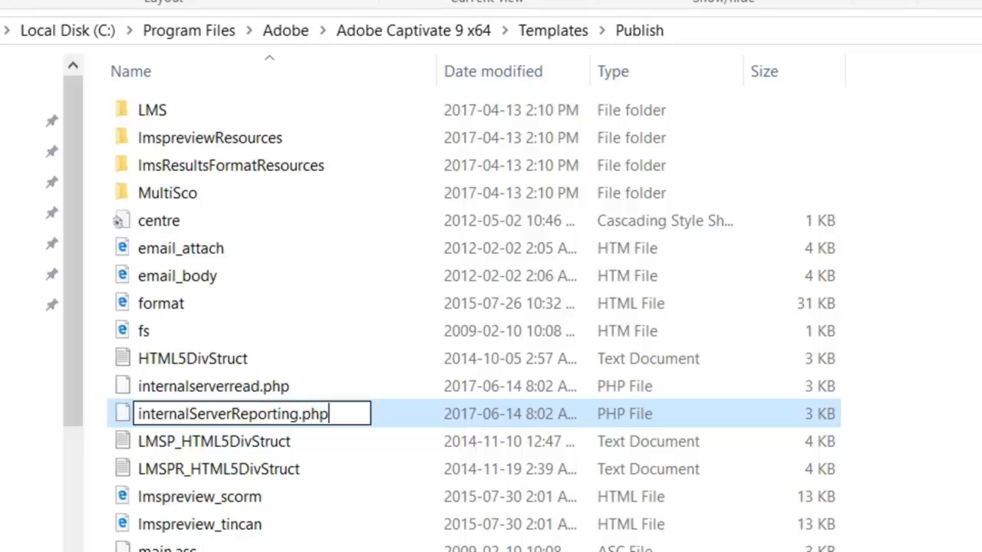
Change its extension to .old, accepting the extension warning and administrator permission prompt.
key("Backspace")
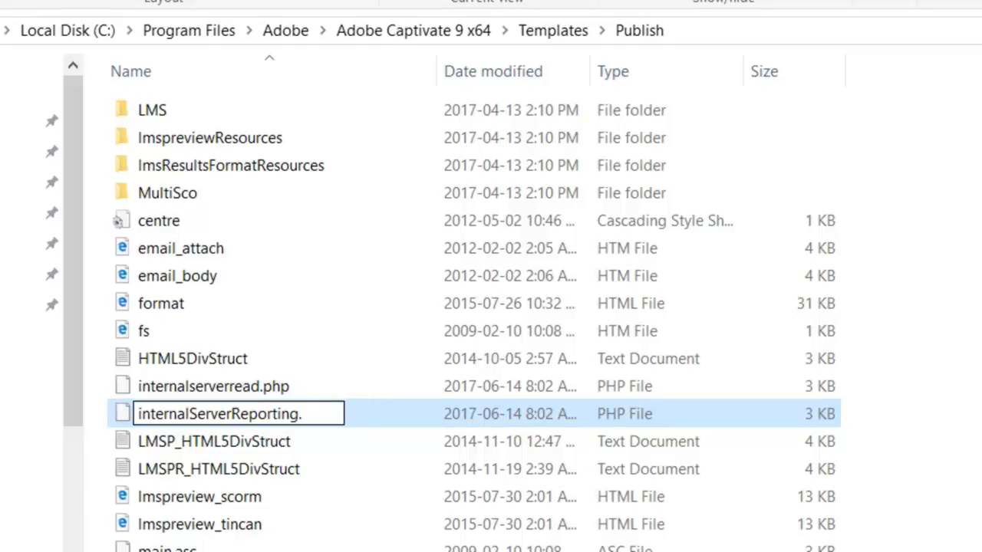
type("old")
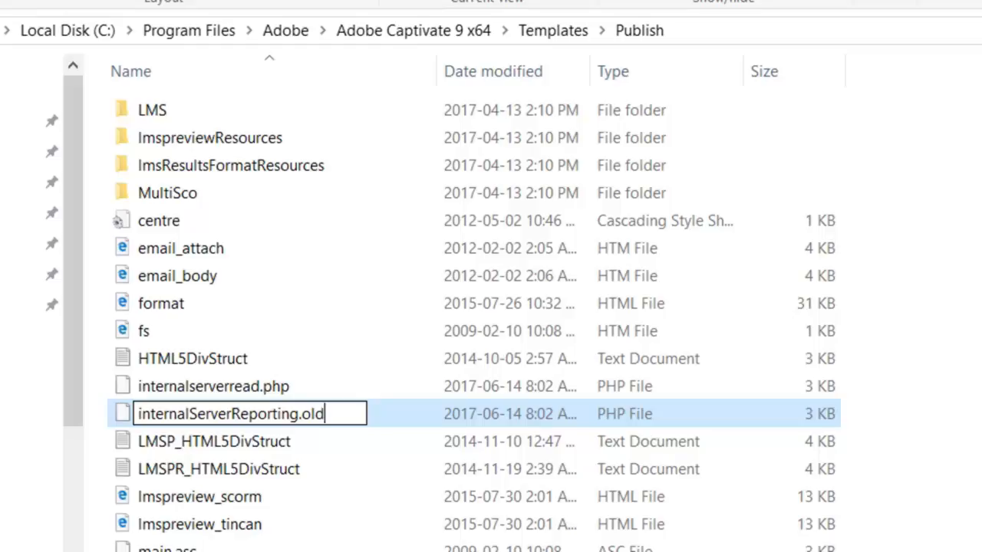
key("Enter")
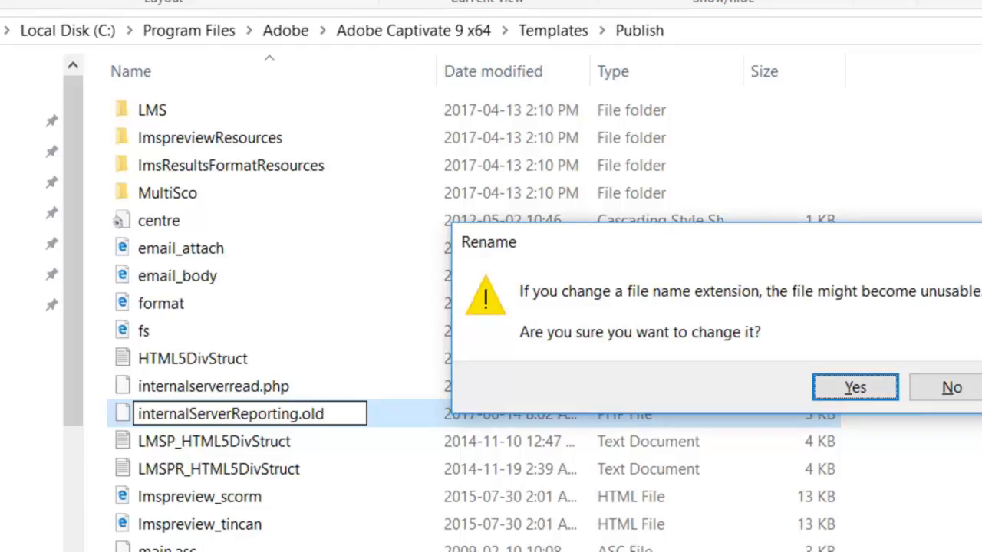
left_click(855, 386)
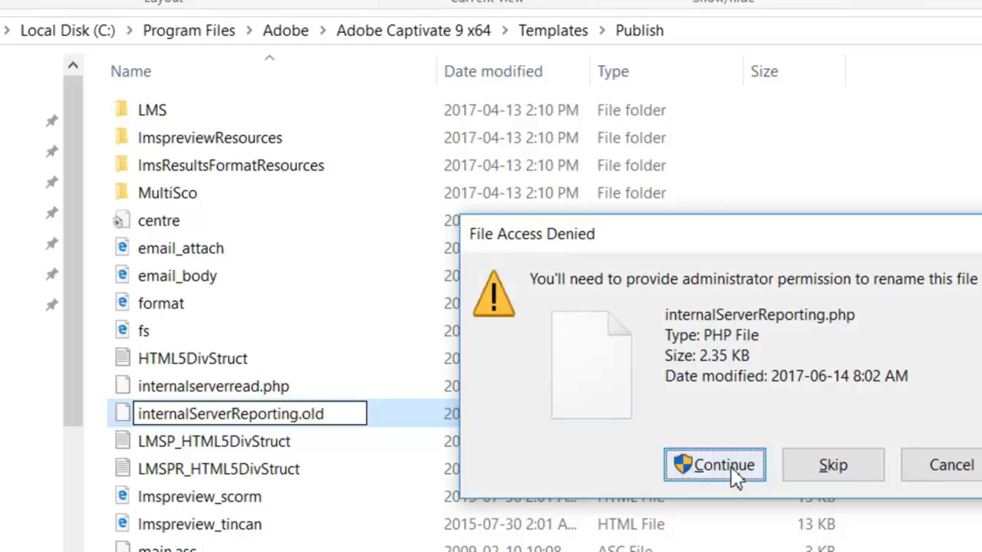
left_click(713, 465)
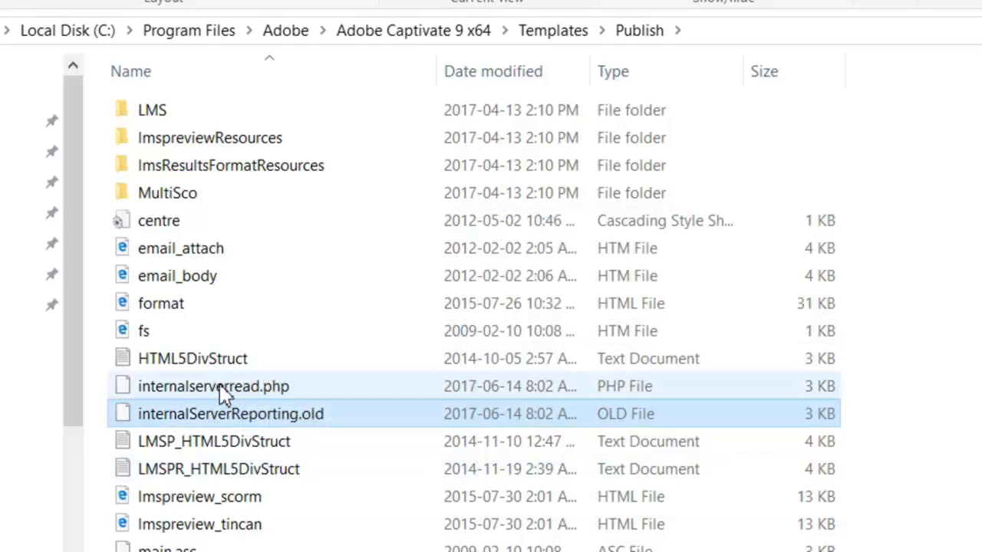
Rename internalserverread.php to internalserverread.old, granting administrator permission.
left_click(214, 386)
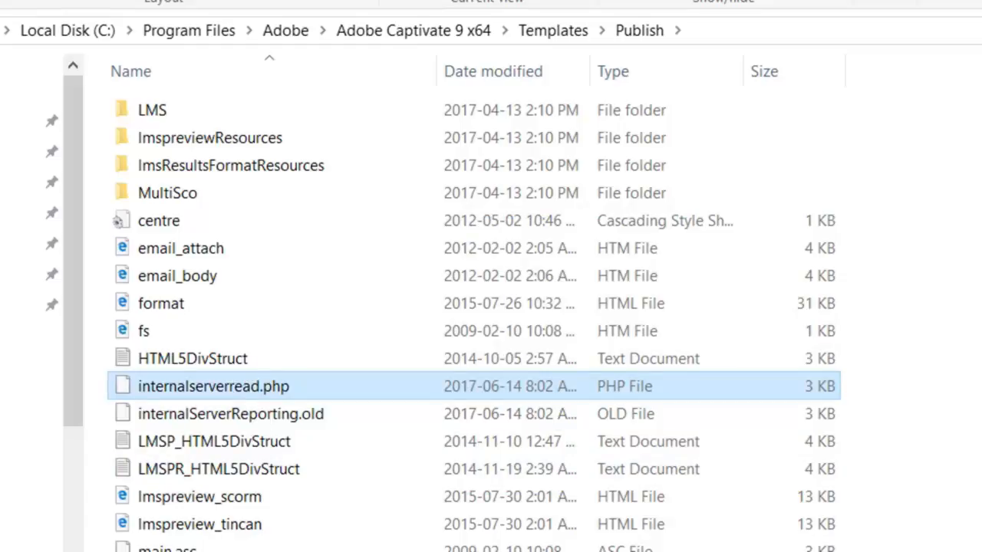
left_click(211, 387)
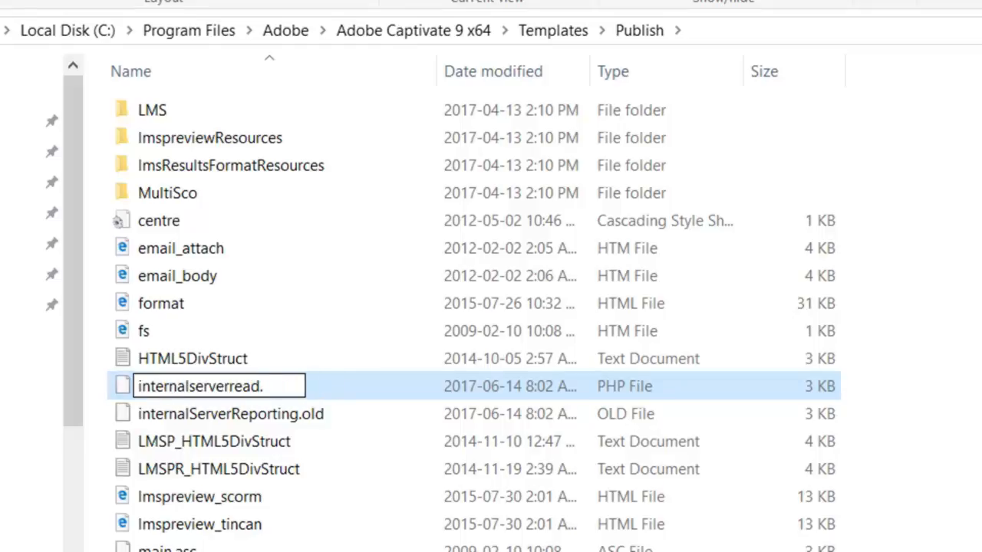
type("old")
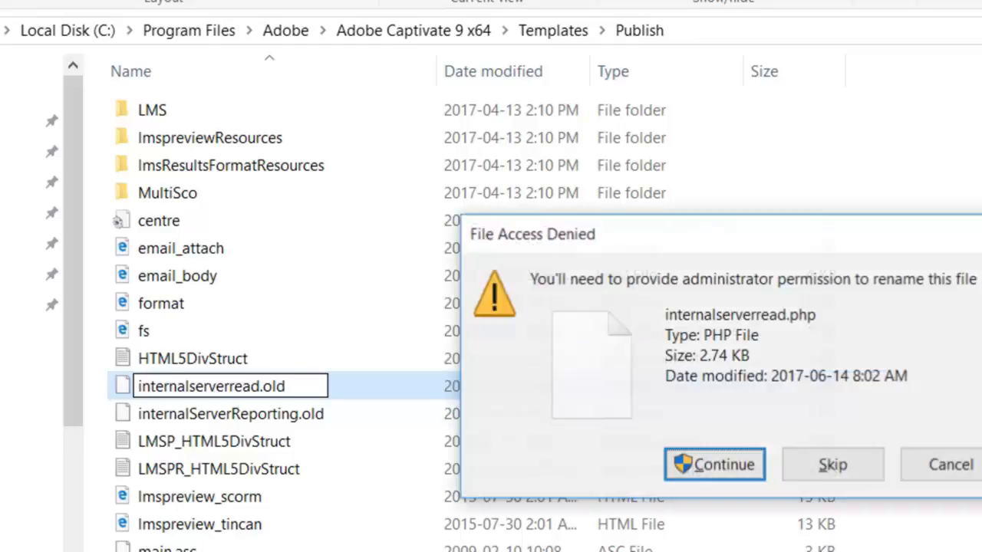
left_click(715, 463)
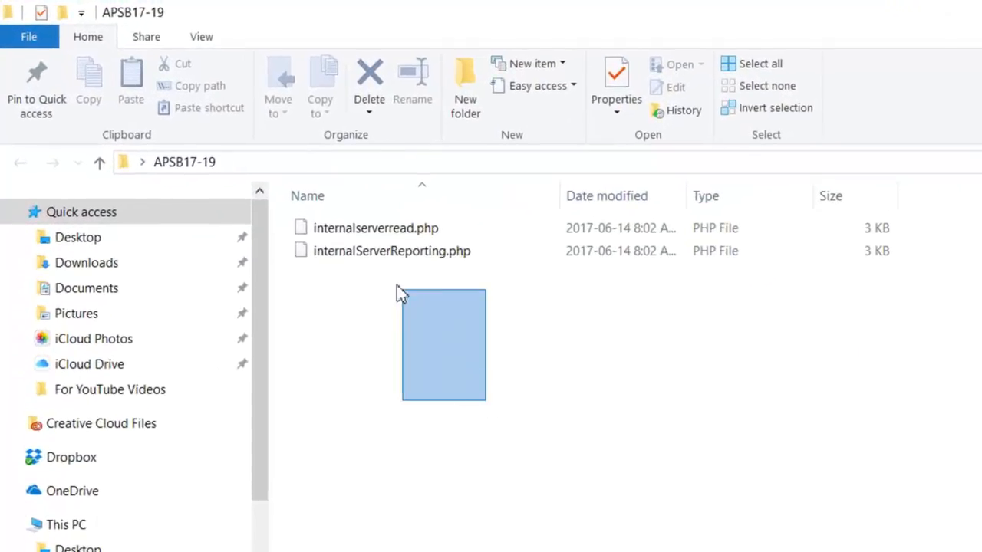
Paste the copied APSB17-19 PHP files into the Publish folder with administrator permission.
right_click(374, 227)
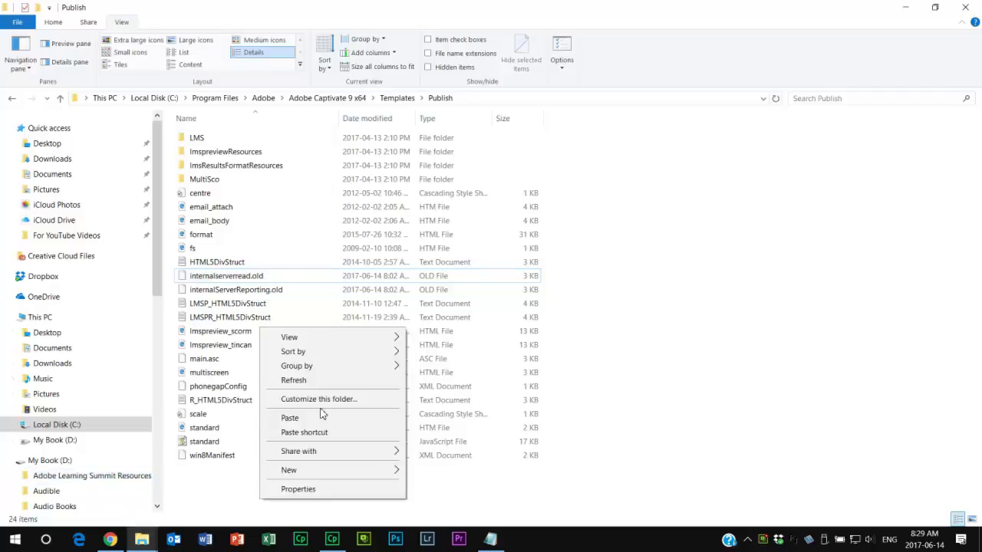
left_click(290, 418)
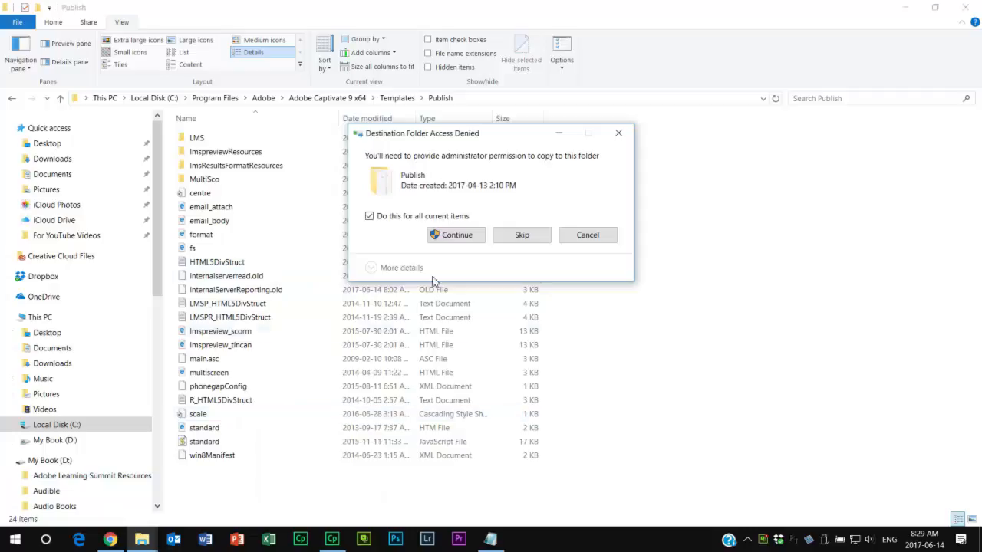
left_click(454, 235)
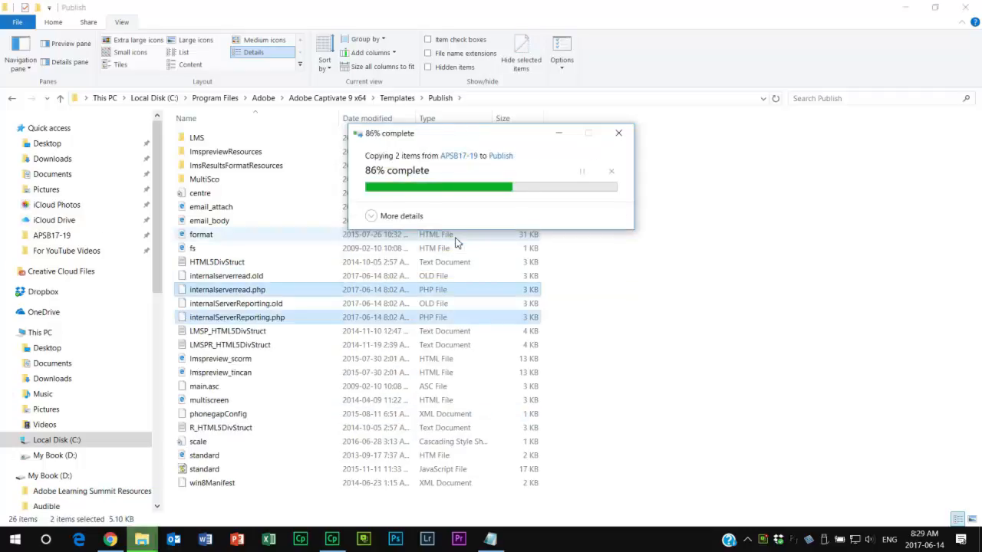